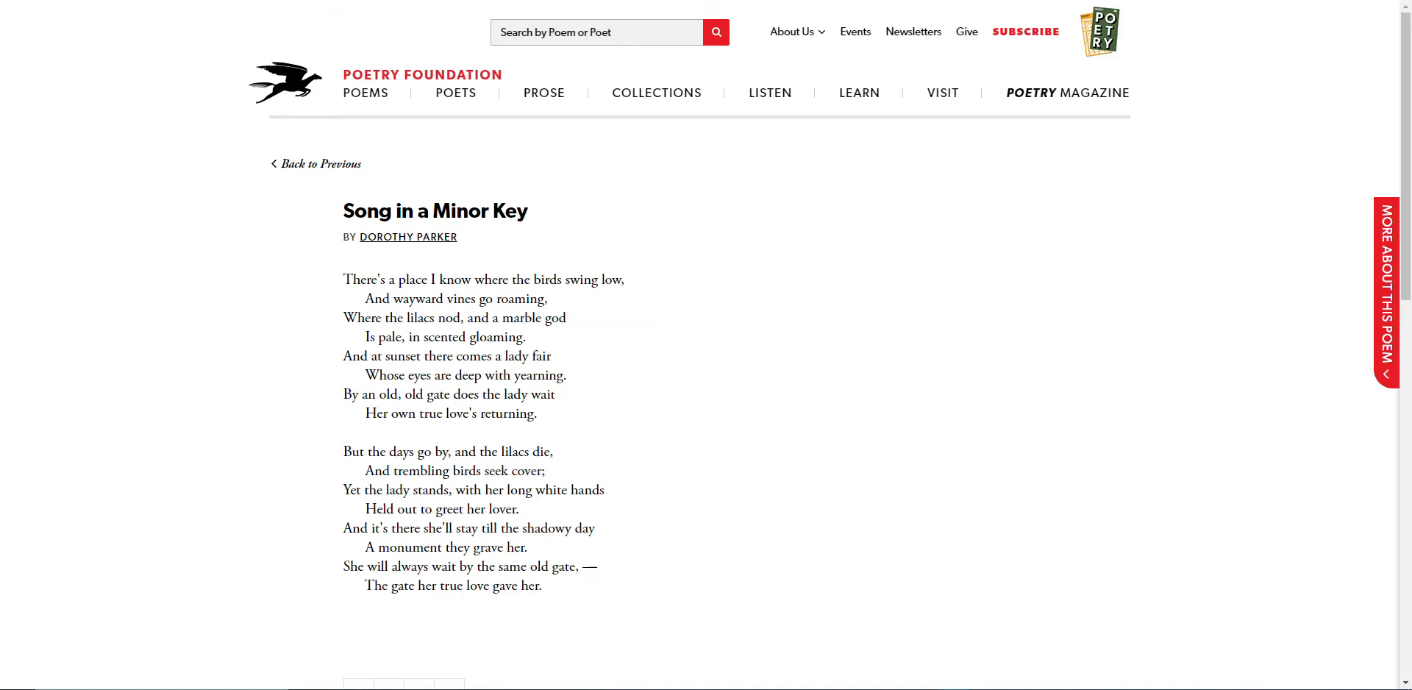
{"action": "mouse_move", "coordinate": [387, 88]}
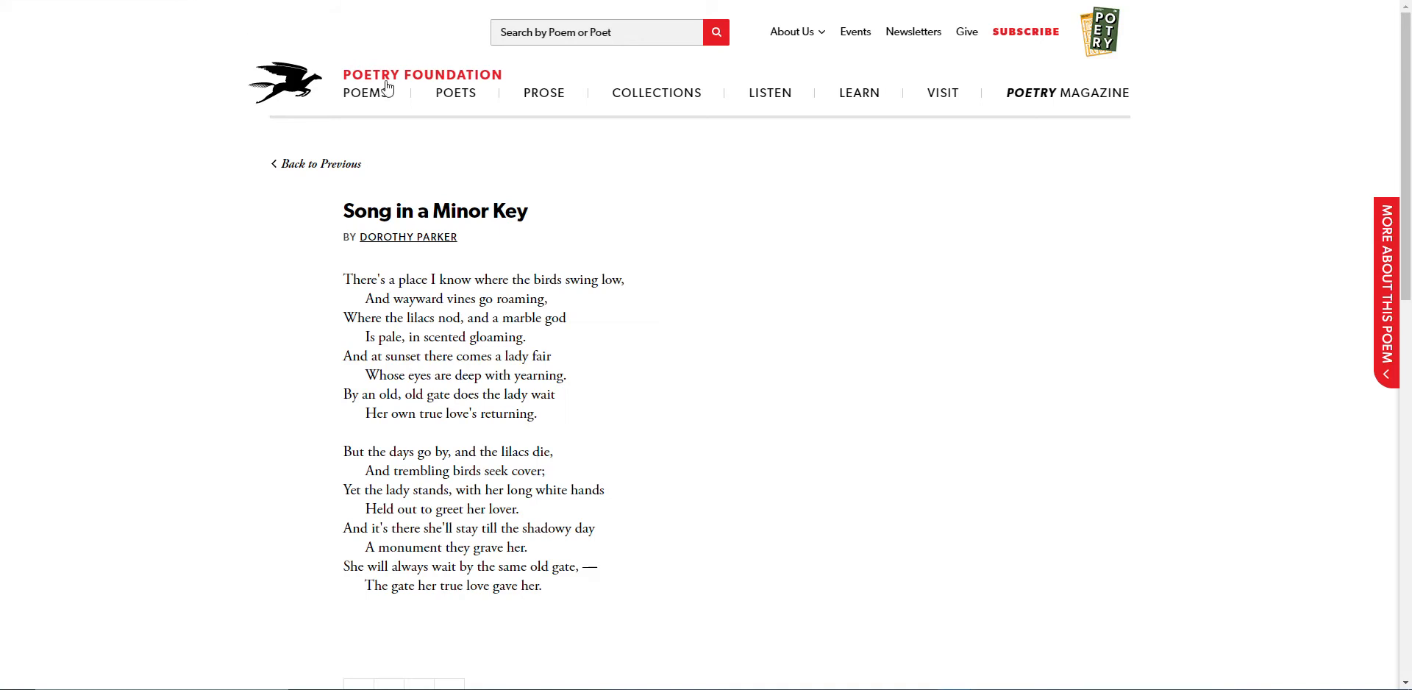